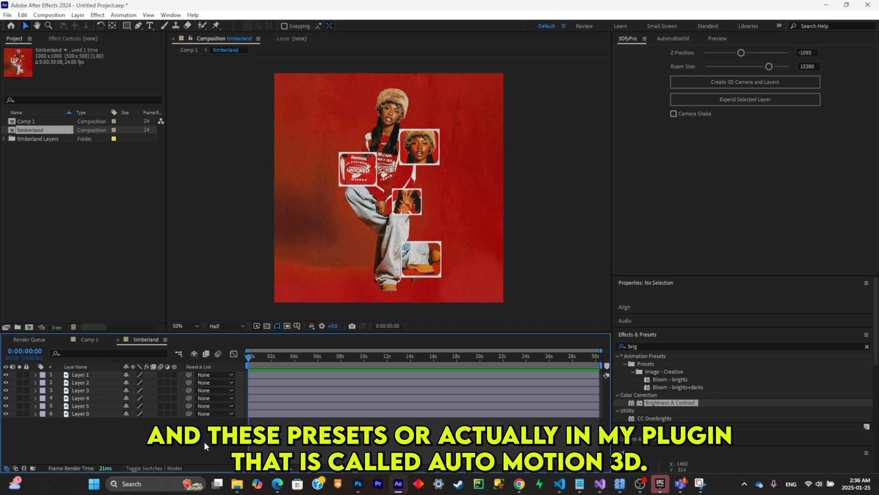
- Show the AutoMotion3D plugin panel with its preset, duration and strength controls
click(676, 39)
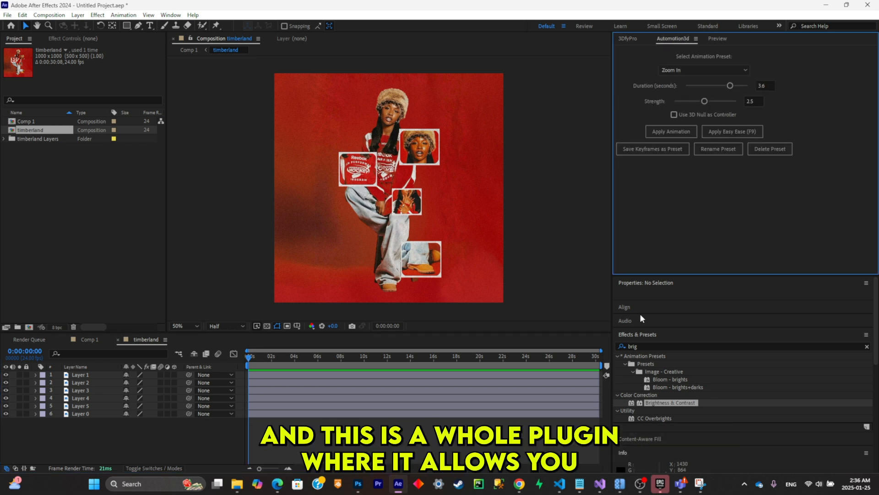
mouse_move(196, 439)
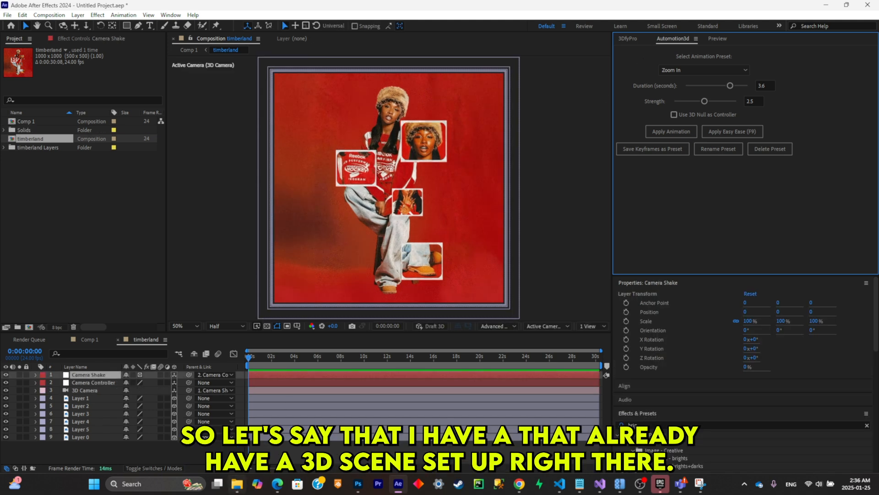
mouse_move(363, 123)
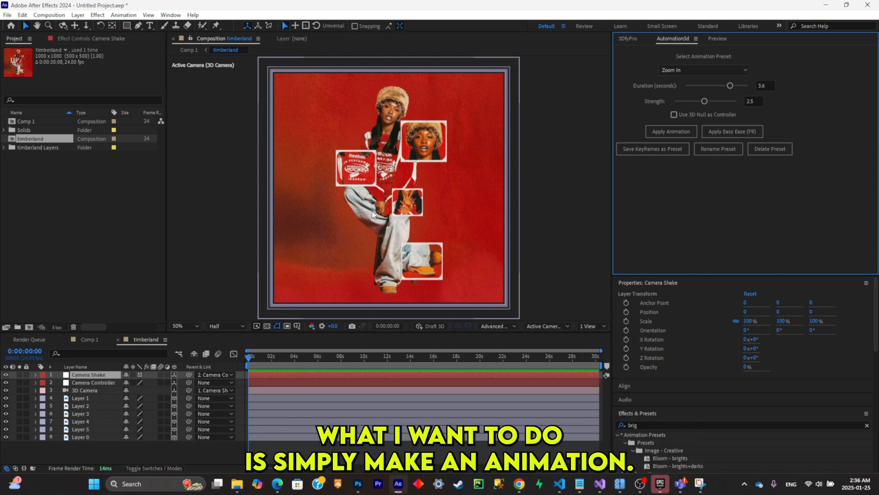
- Select the 3D Camera layer and expand it to reveal its Position property
click(89, 382)
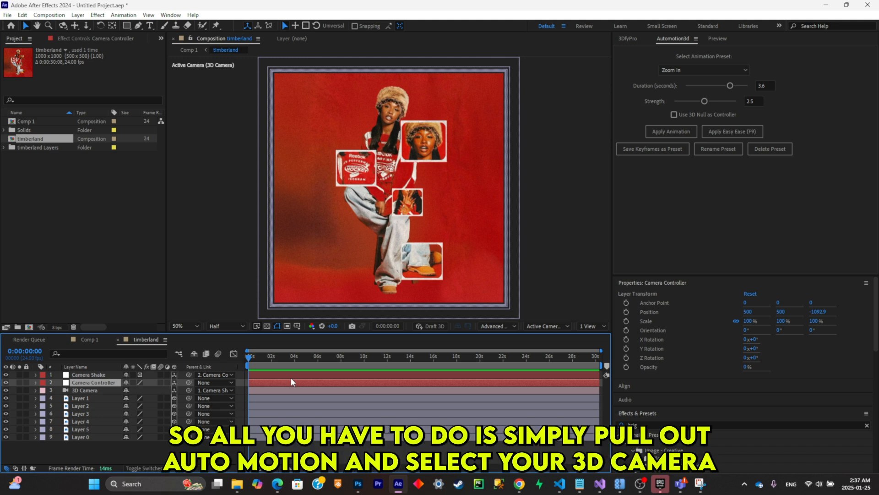
click(85, 390)
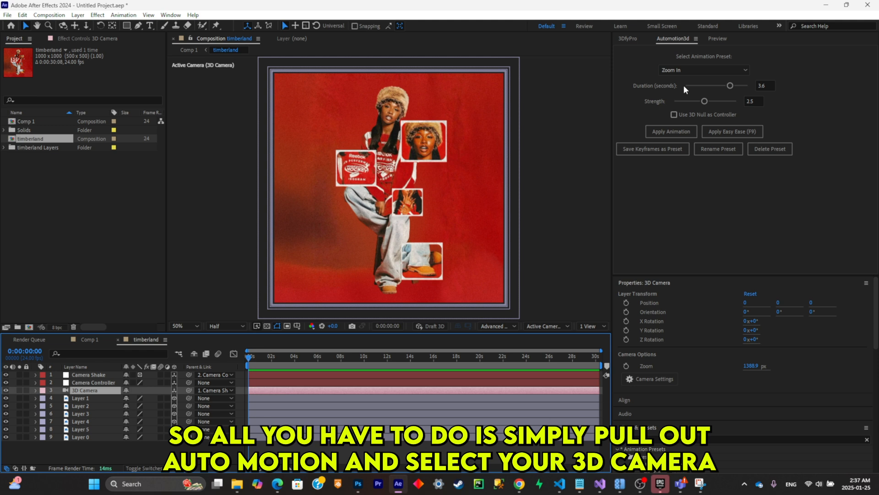
click(35, 391)
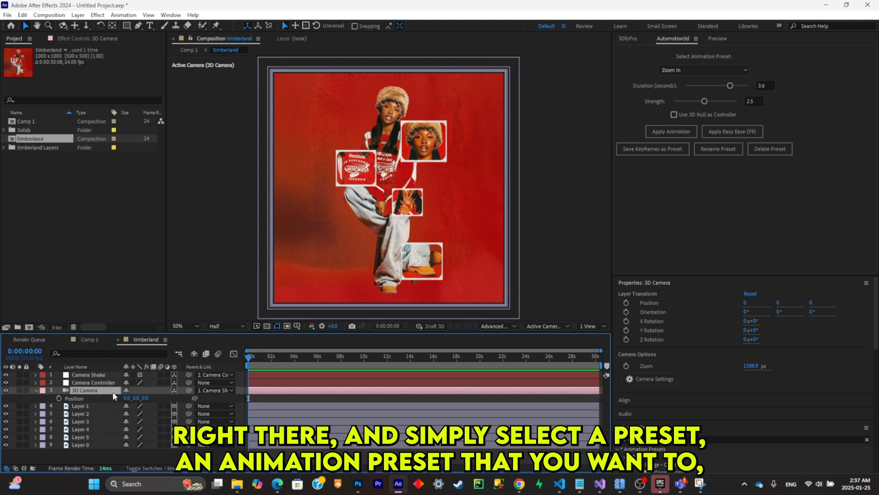
- Apply the Zoom In preset to the 3D Camera, adding Position keyframes at the timeline start
click(703, 70)
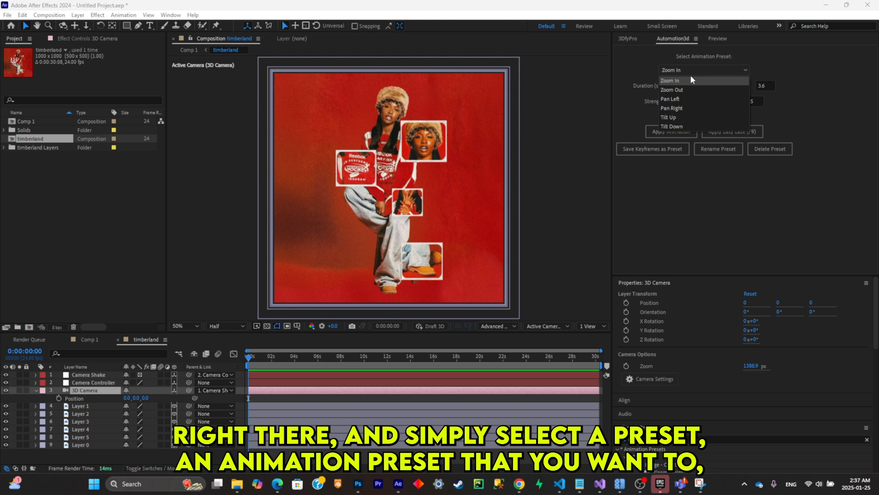
mouse_move(687, 86)
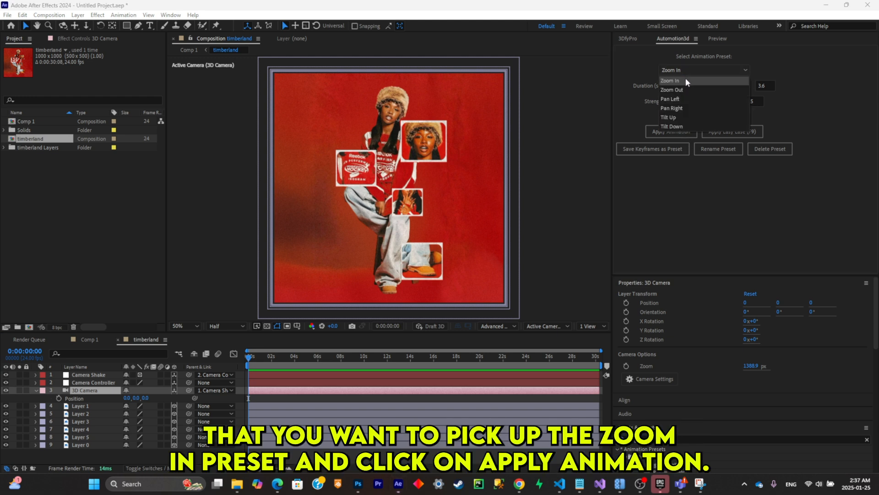
click(670, 80)
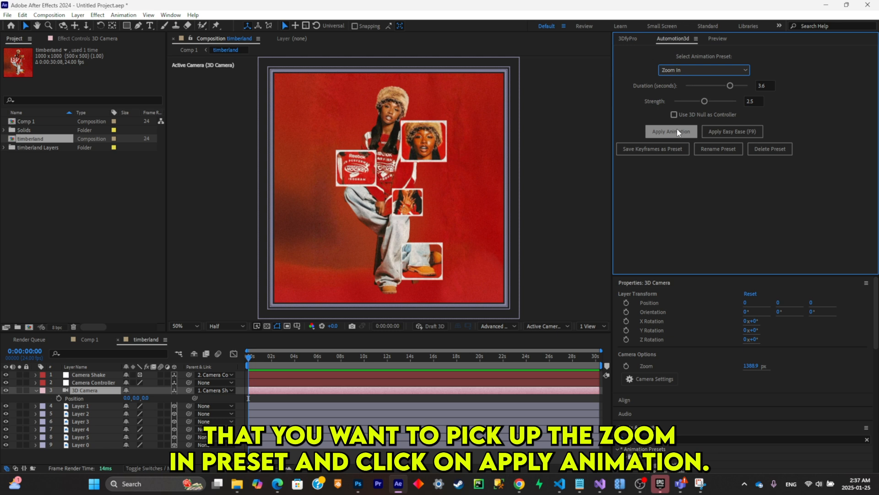
click(671, 132)
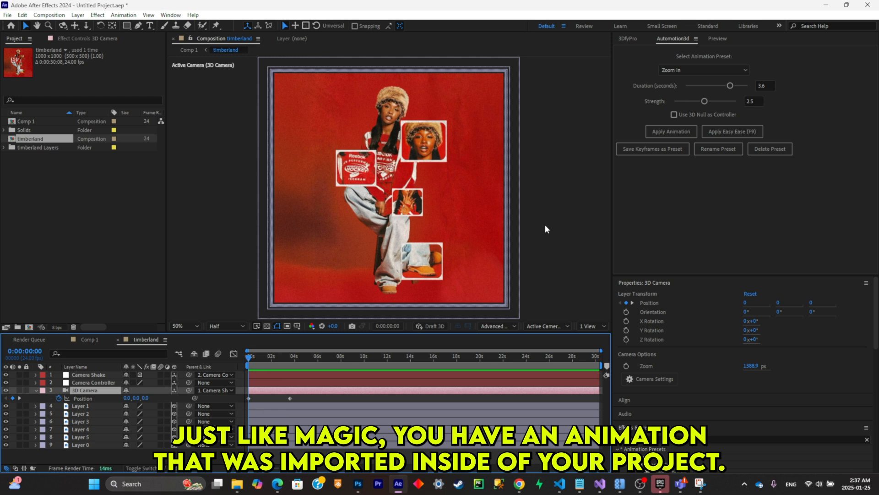
mouse_move(676, 126)
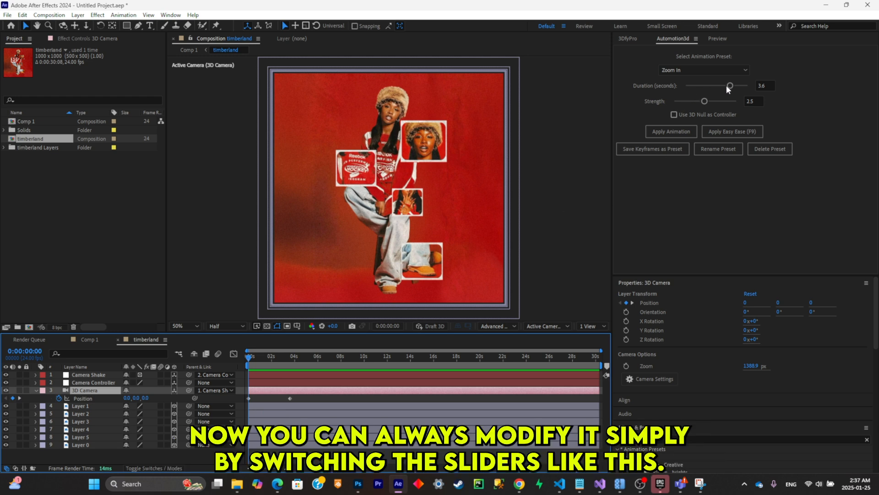
- Set the zoom-in duration to 4.8 seconds and raise its strength to 4.9, previewing the move
drag(730, 86, 734, 85)
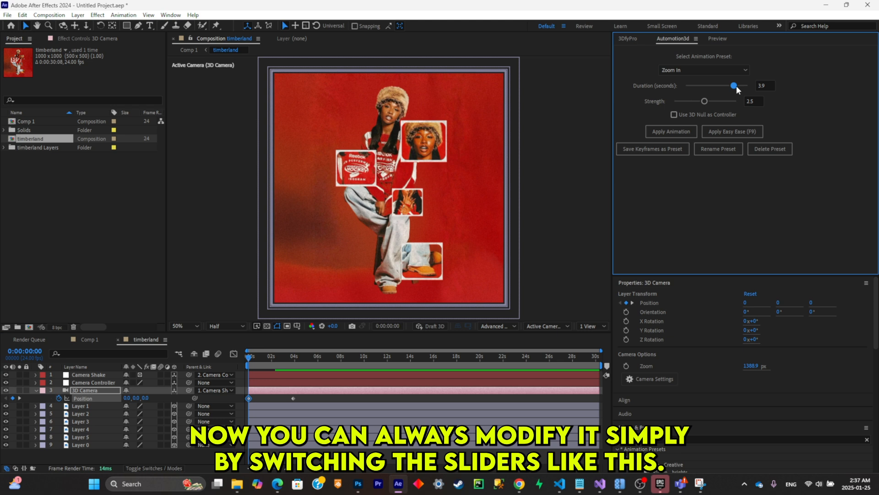
drag(734, 85, 729, 85)
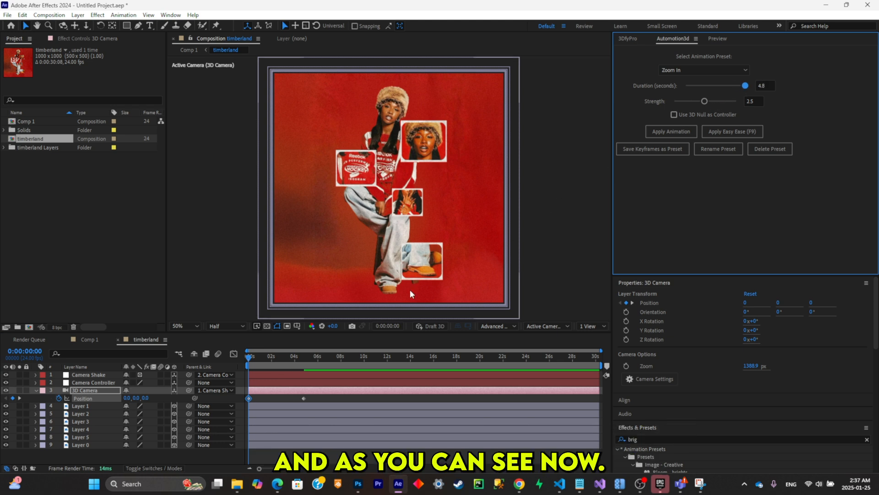
click(280, 355)
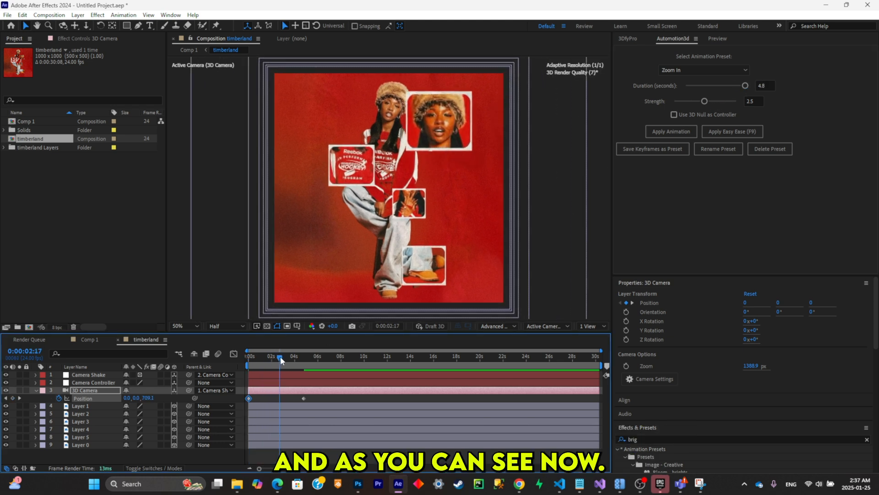
click(290, 357)
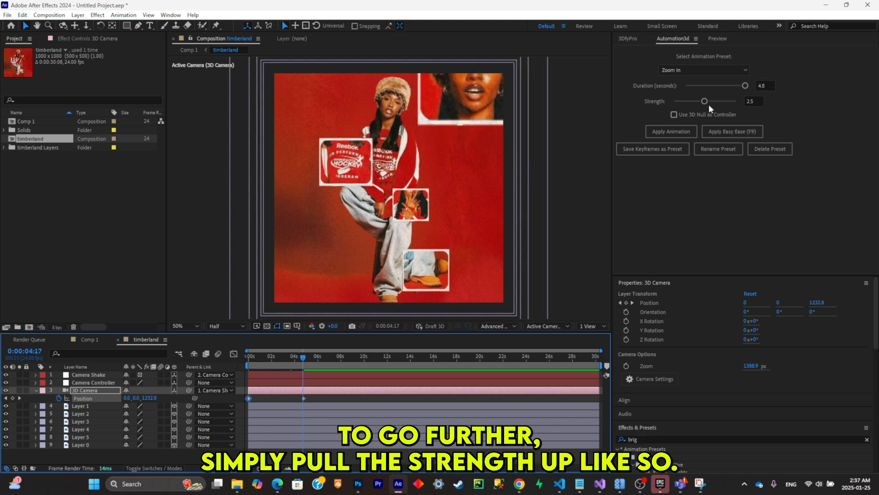
drag(705, 101, 729, 102)
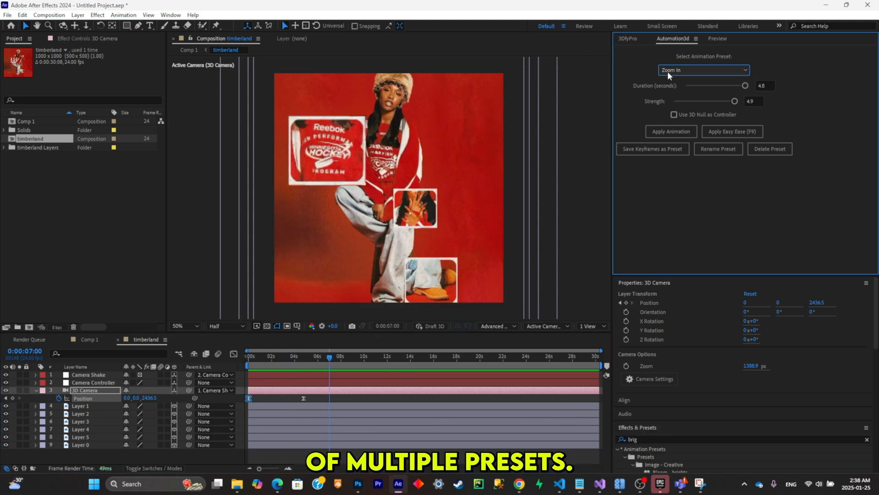
- Apply the Tilt Up preset to the camera after the zoom-in
click(703, 70)
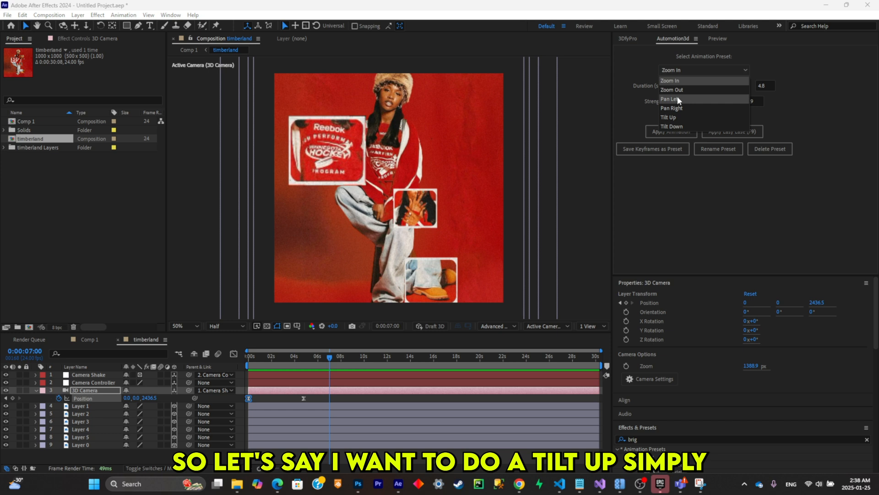
click(668, 117)
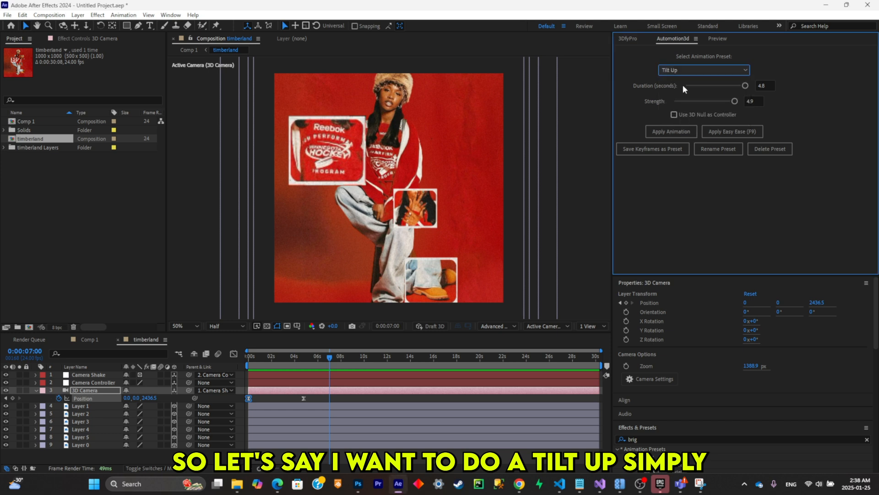
click(671, 131)
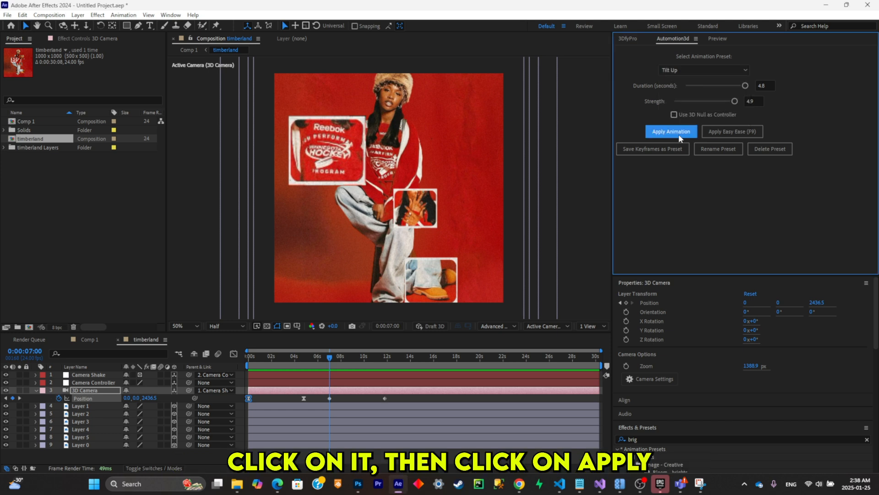
- Set the tilt-up duration to 2.2 seconds and lower its strength to 2.9
drag(744, 85, 705, 86)
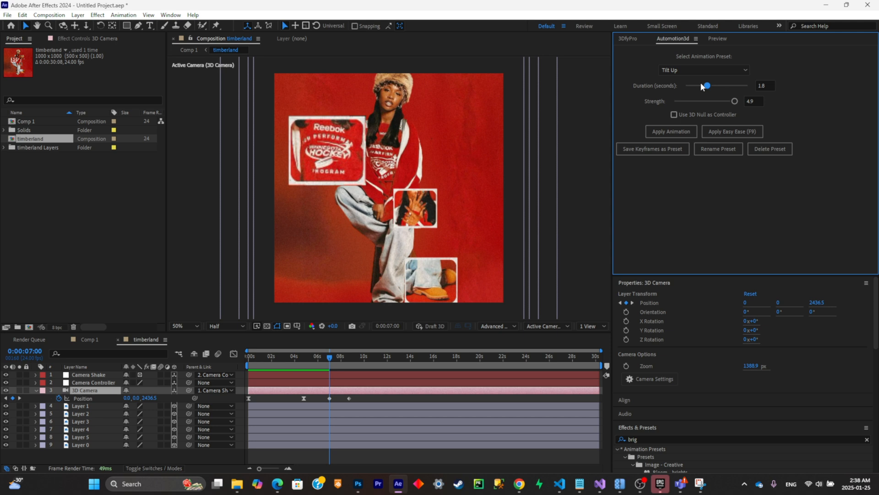
drag(706, 85, 713, 85)
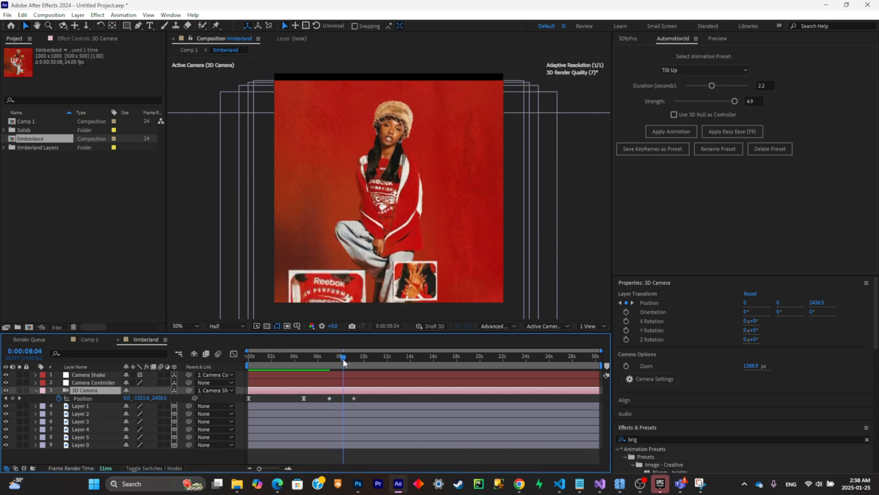
drag(734, 101, 713, 100)
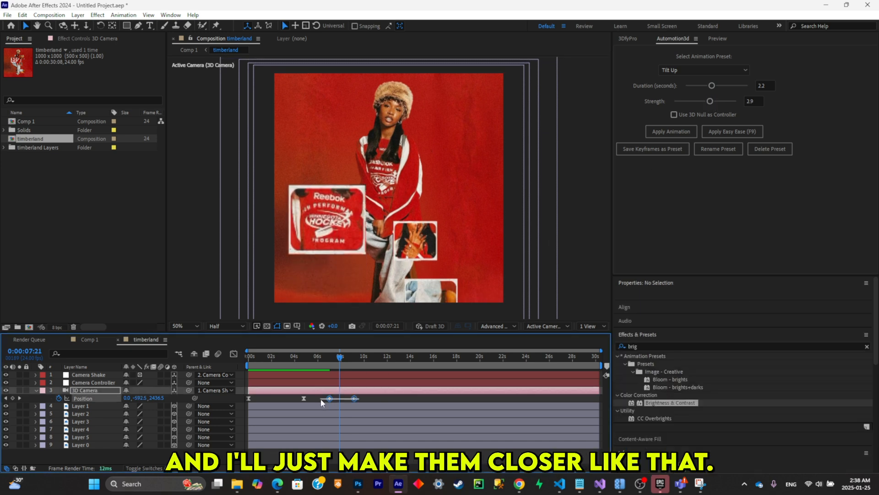
- Pull the tilt keyframes closer to the zoom-in and lower tilt strength to 2.4, previewing the move
drag(355, 399, 316, 398)
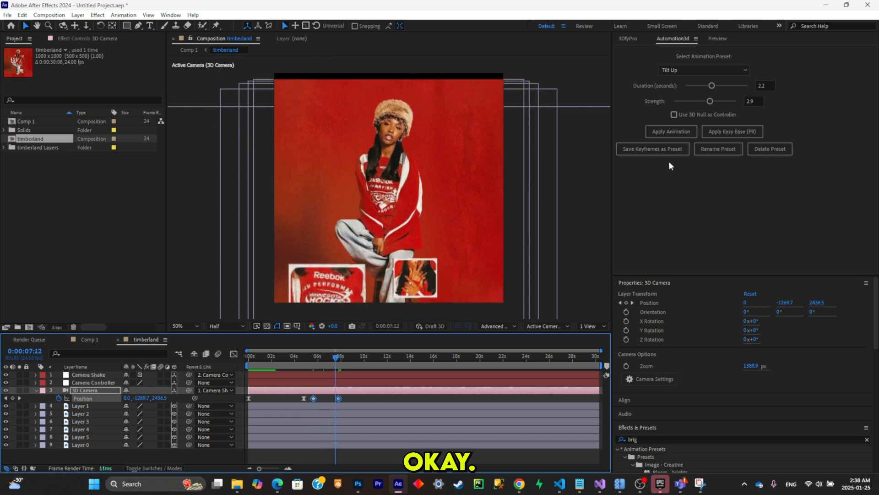
drag(713, 100, 706, 101)
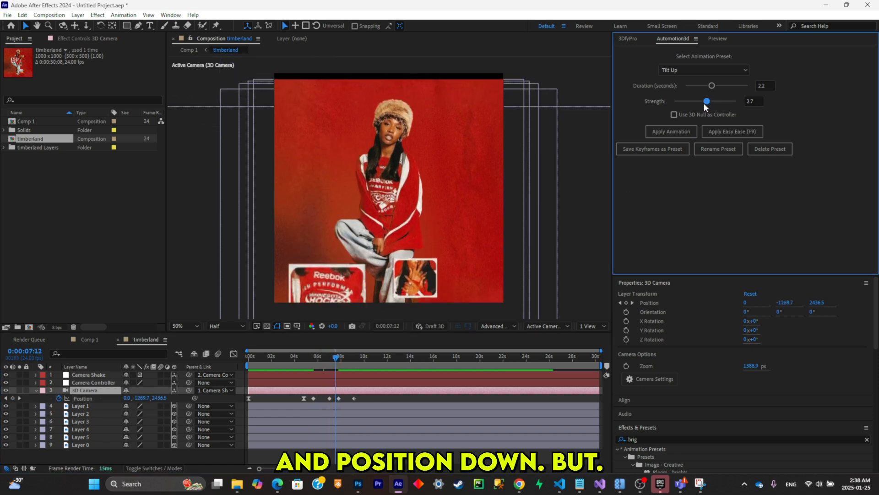
drag(706, 100, 703, 100)
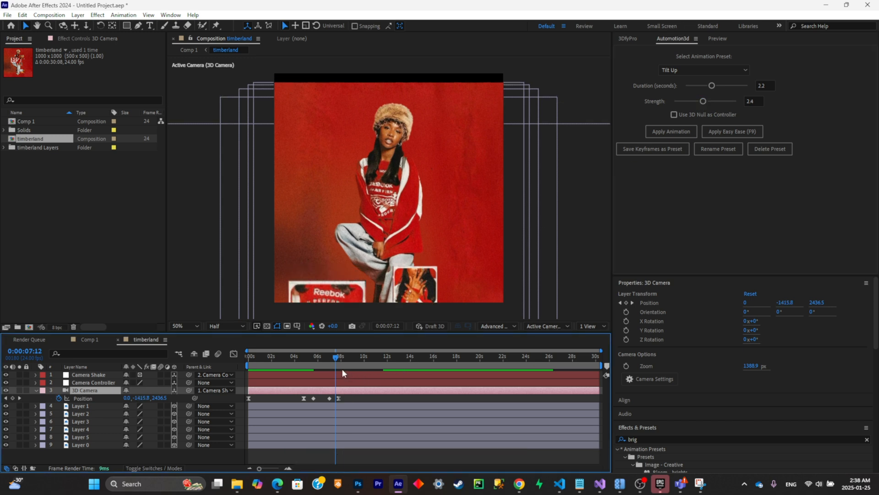
click(320, 358)
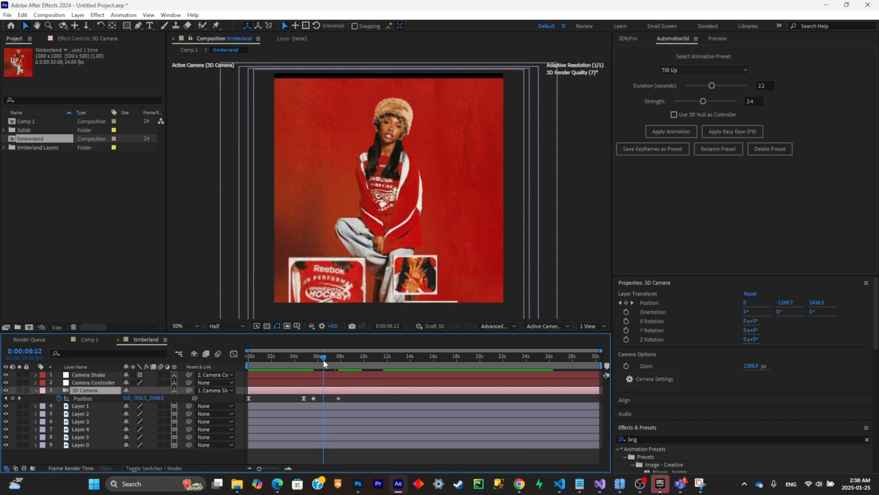
click(341, 355)
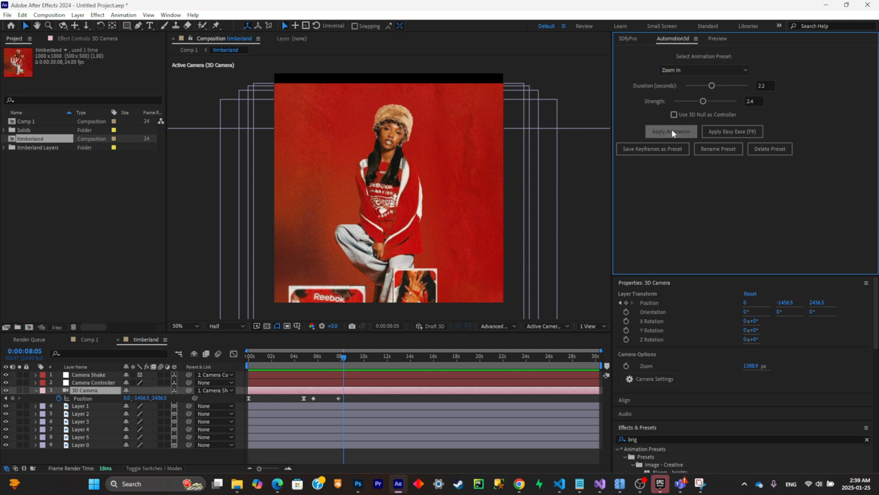
- Apply a second Zoom In to the camera, extending keyframes to about ten seconds
click(671, 132)
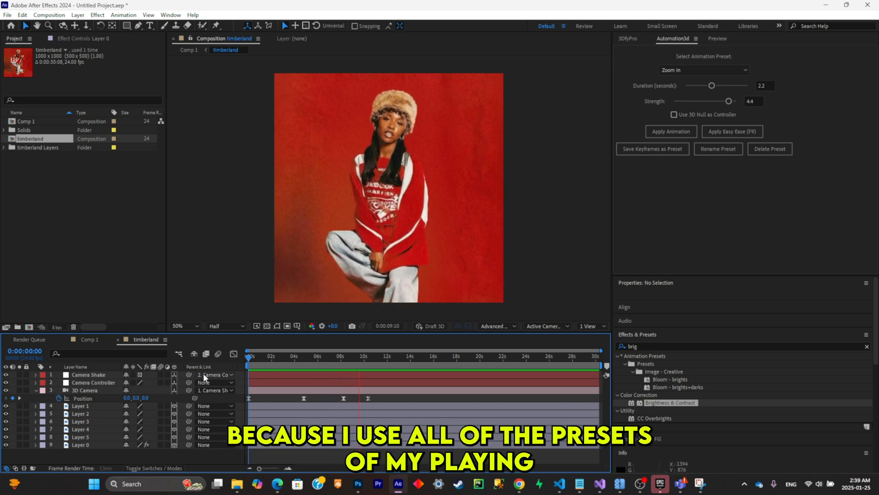
click(375, 357)
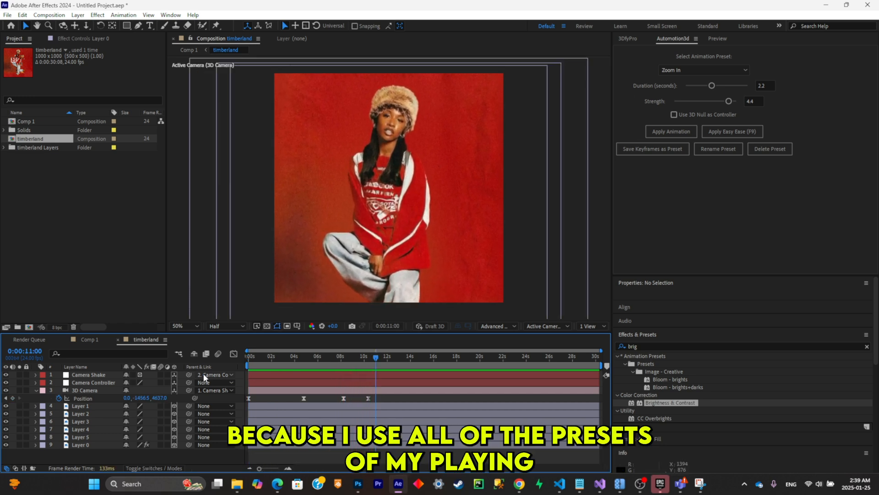
mouse_move(206, 375)
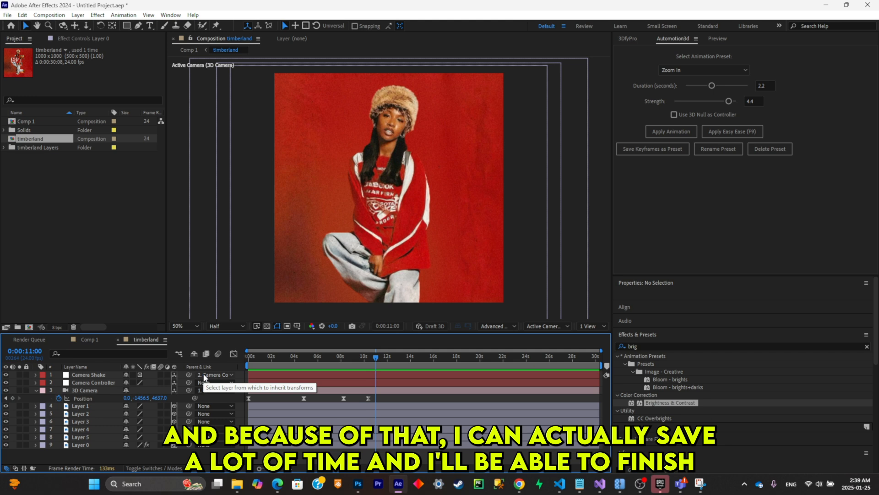